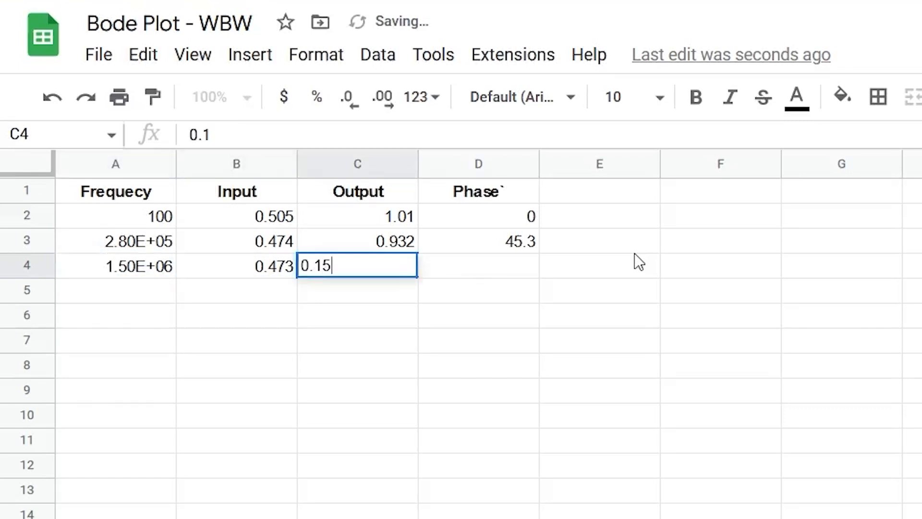
Finish entering the readings and give the column A frequencies a custom number format.
key("Enter")
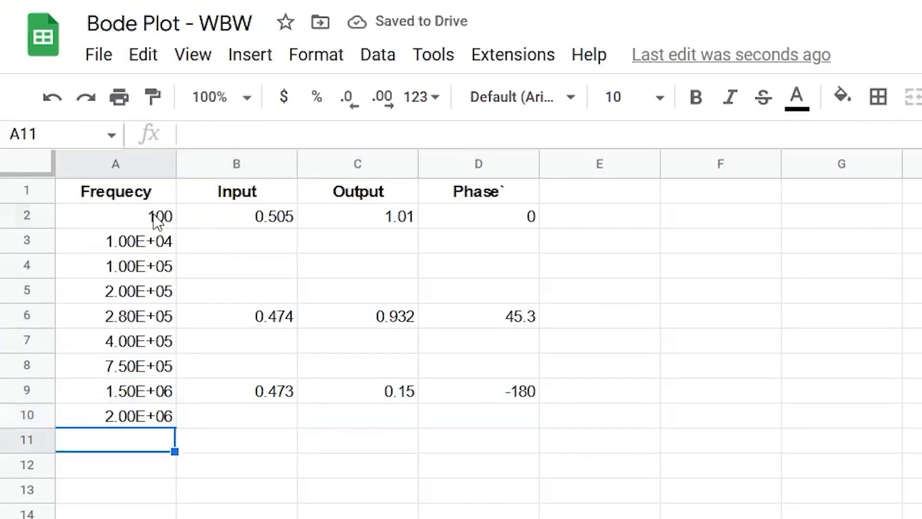
left_click(157, 80)
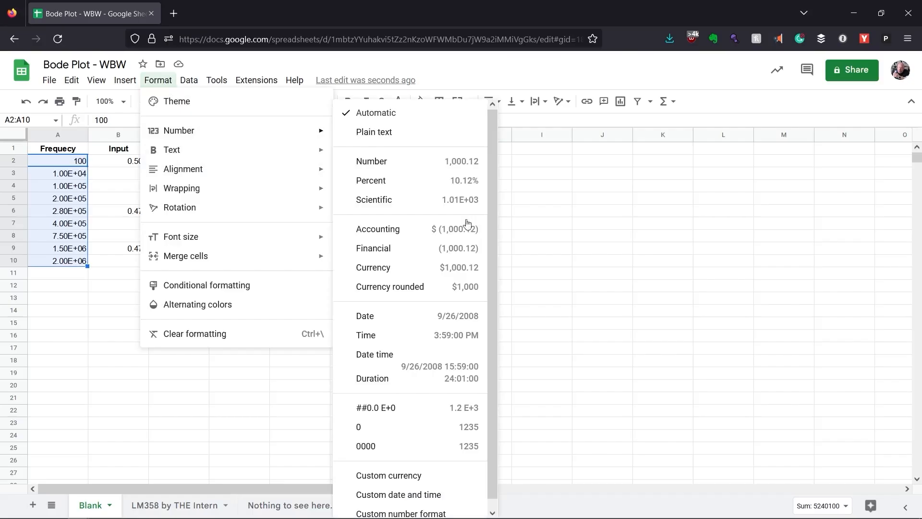
left_click(375, 408)
type("=2")
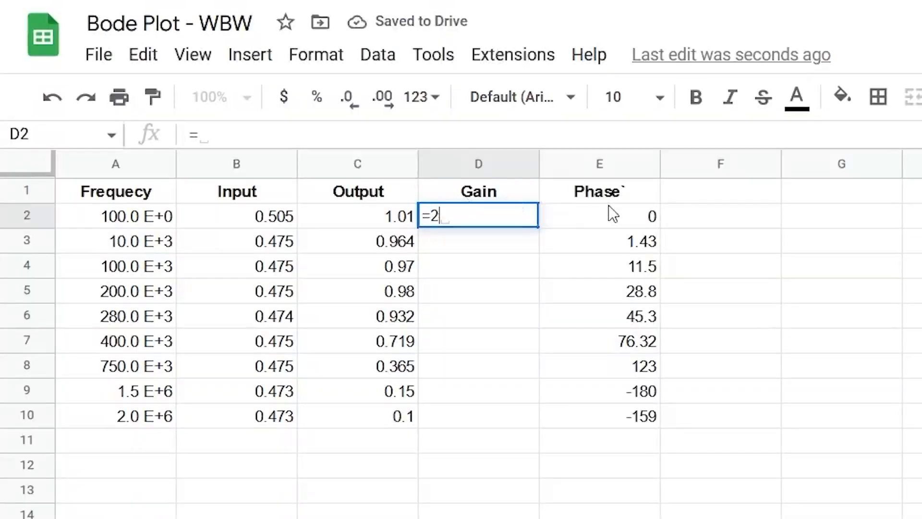
Compute gain as =20*log(C2/B2) filled down, then start inserting the (Phase) column.
type("0*log(C2/B2")
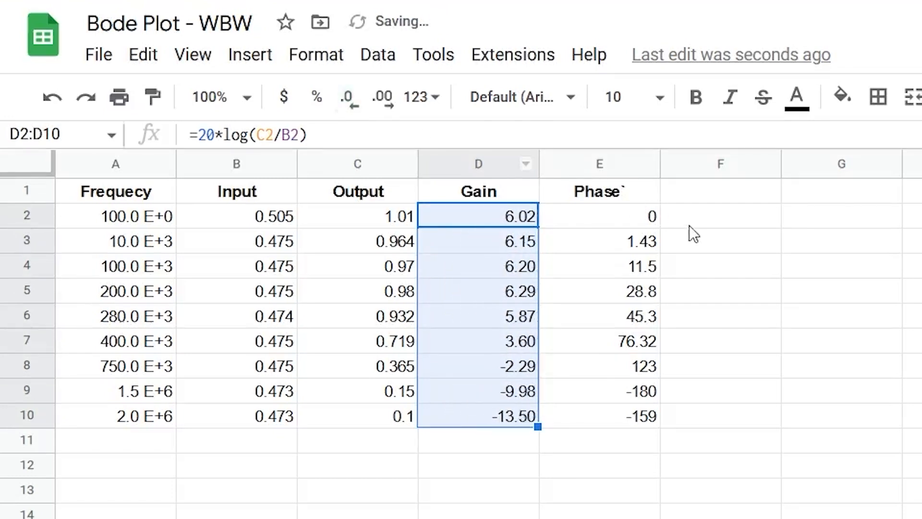
type("=")
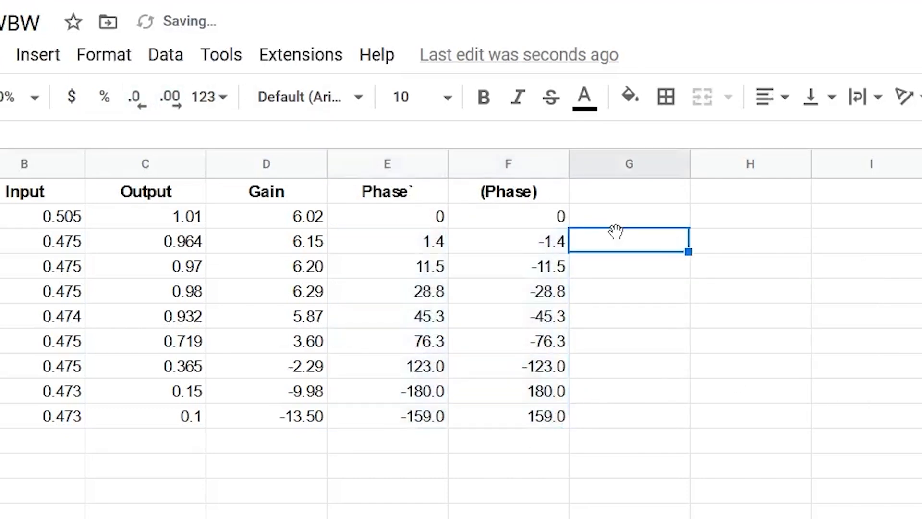
left_click(125, 81)
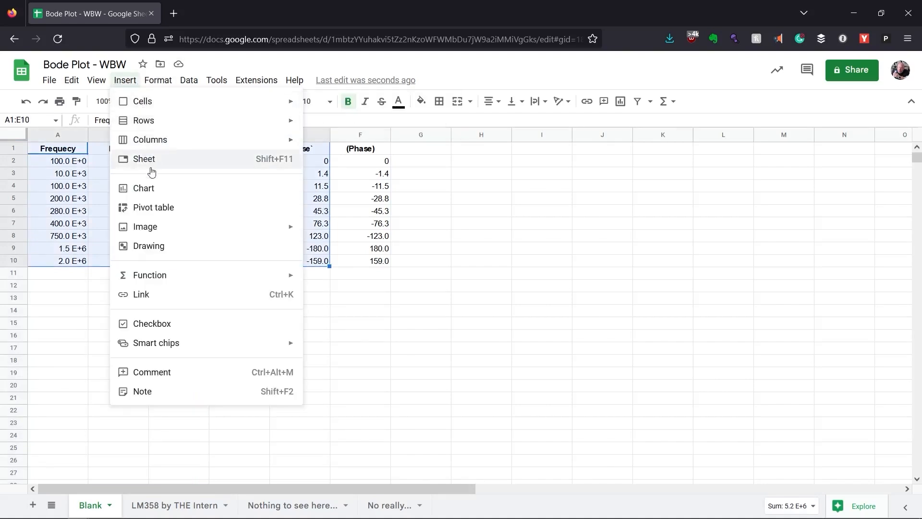
Insert a smooth line chart of the table, keep needed series and plot phase on the right axis.
left_click(143, 188)
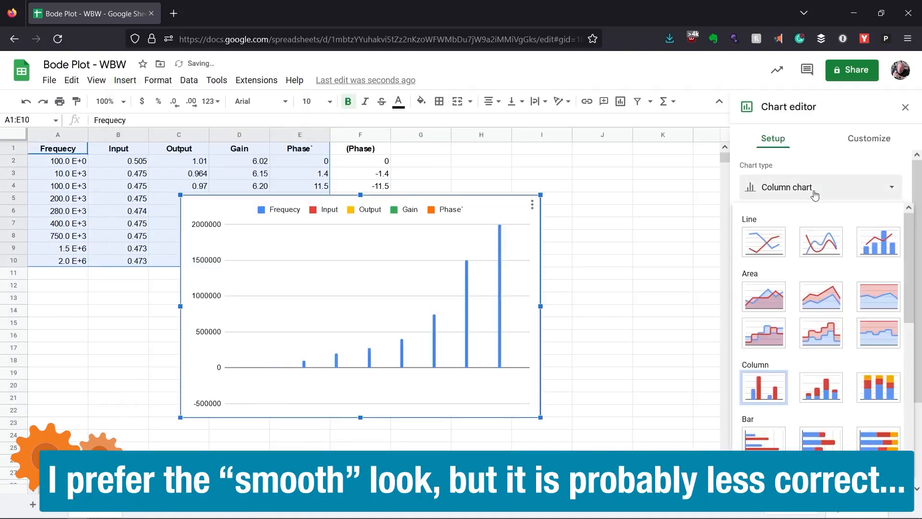
left_click(821, 242)
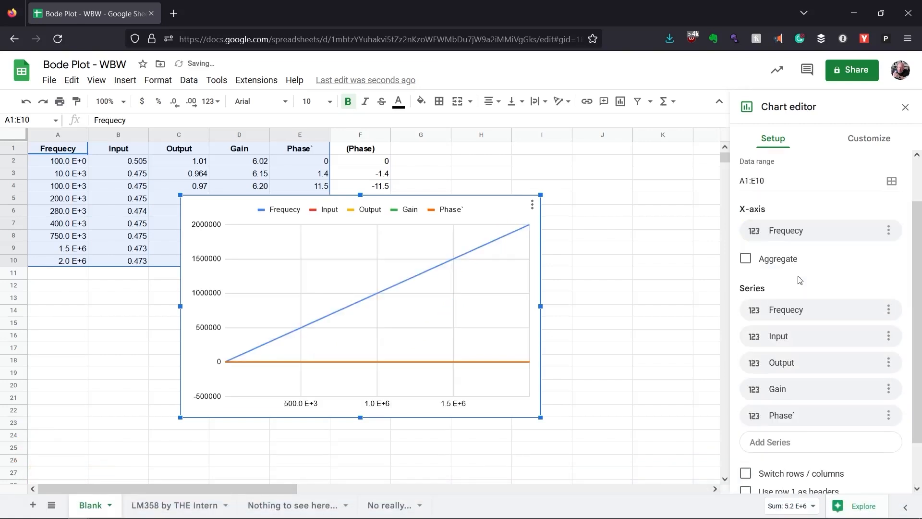
left_click(888, 310)
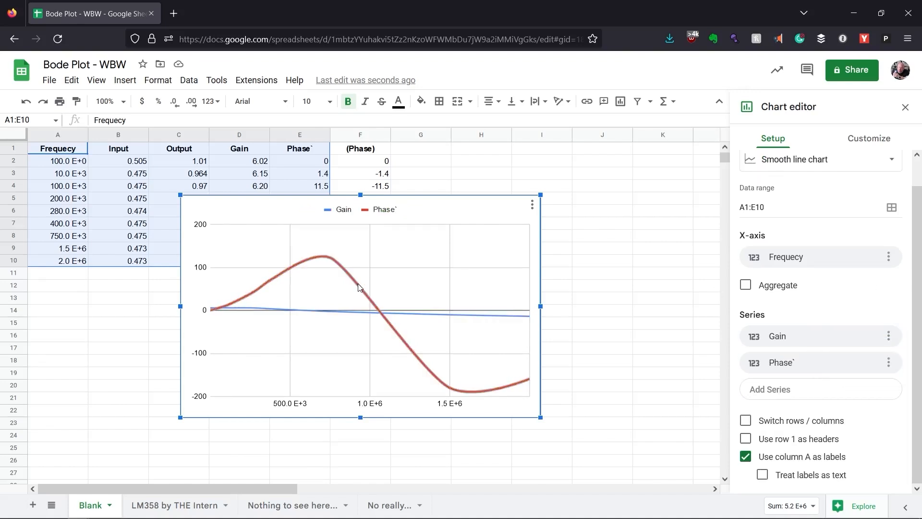
left_click(868, 138)
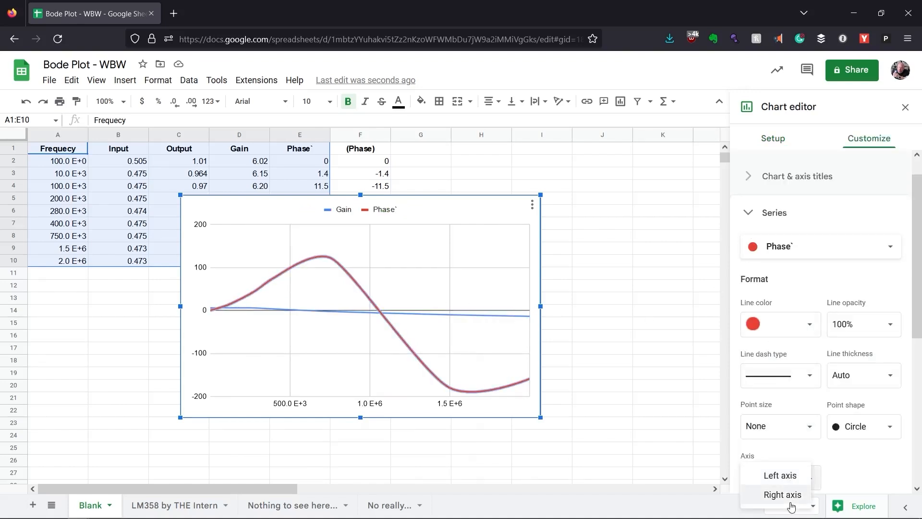
left_click(784, 494)
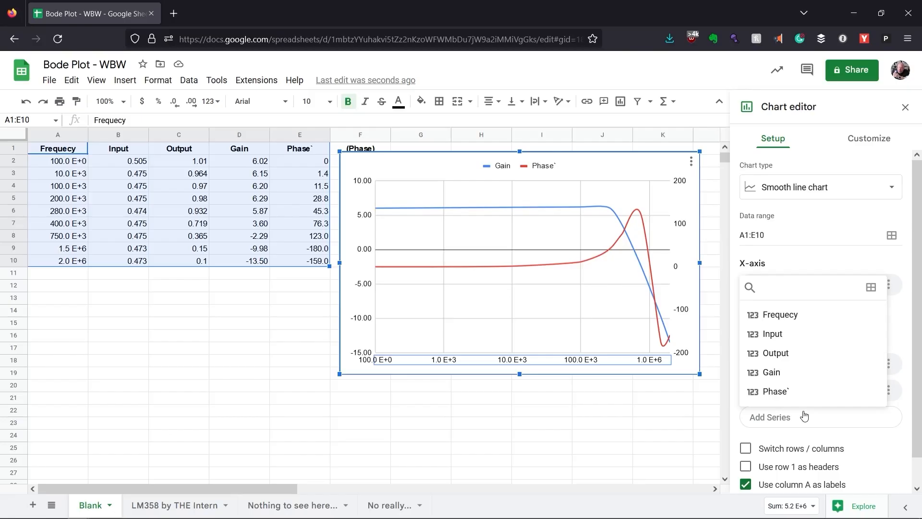
Swap in the (Phase) series for the original phase and pick a custom number format for its axis.
left_click(769, 417)
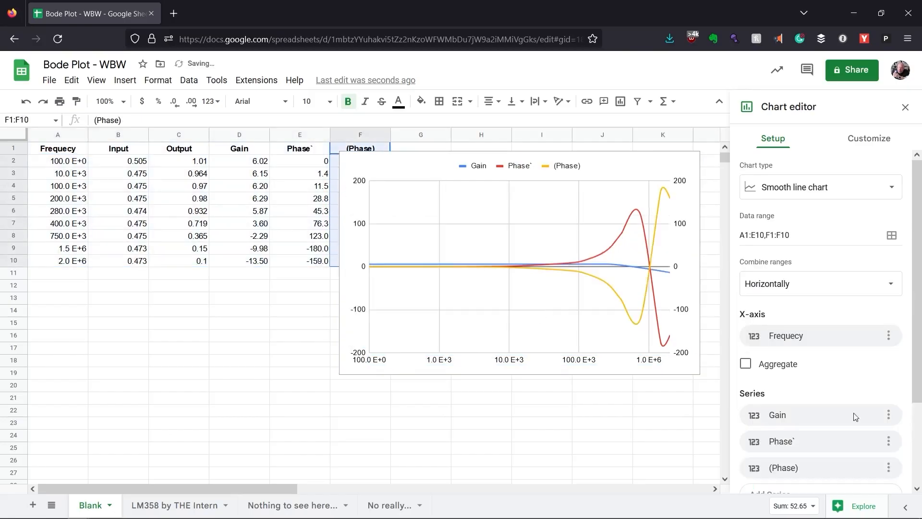
left_click(869, 140)
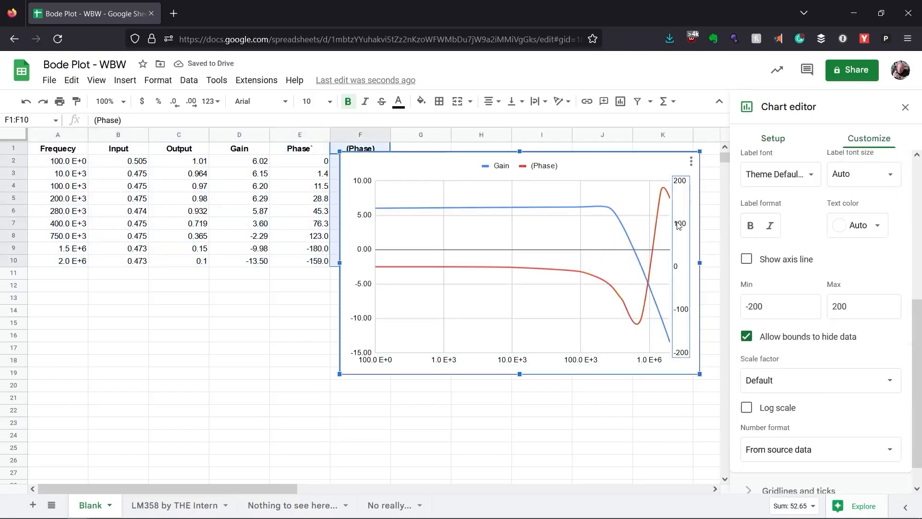
left_click(818, 449)
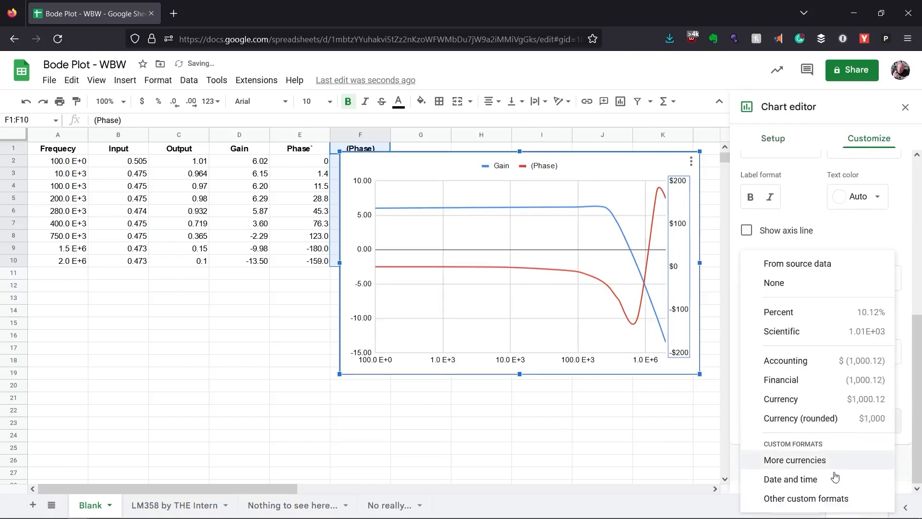
left_click(807, 498)
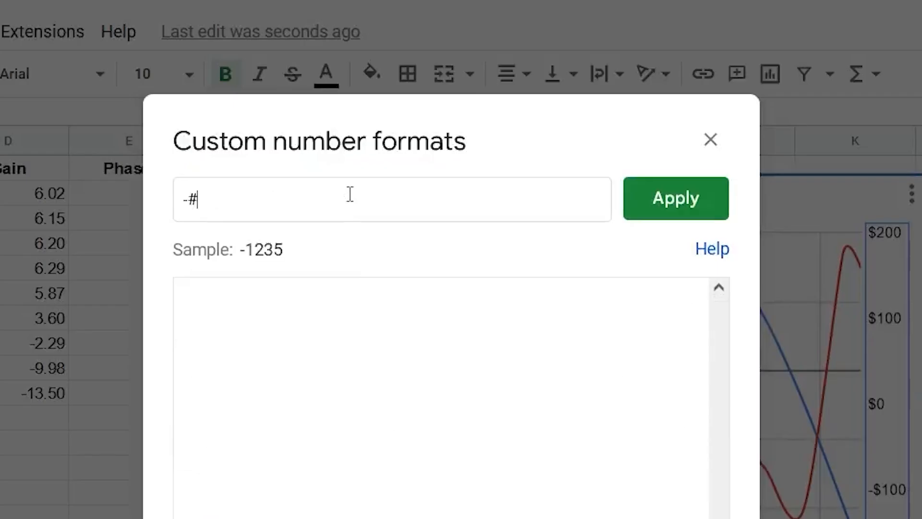
Apply the -# custom number format to the right vertical axis labels.
left_click(675, 198)
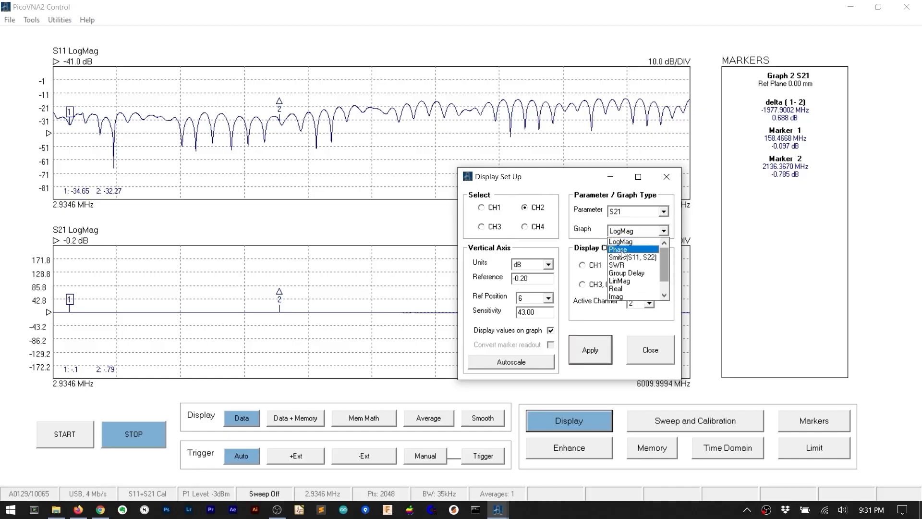
Switch the S21 trace graph from log magnitude to phase and apply.
left_click(619, 249)
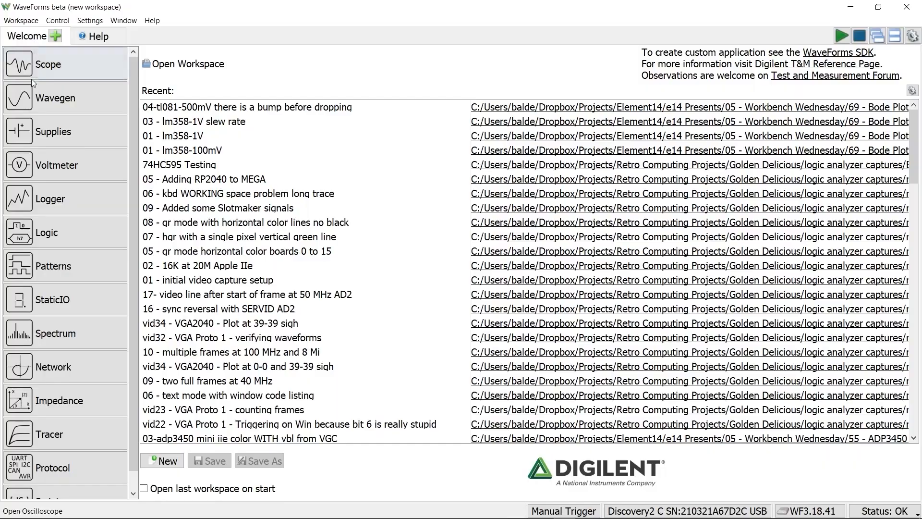
mouse_move(82, 367)
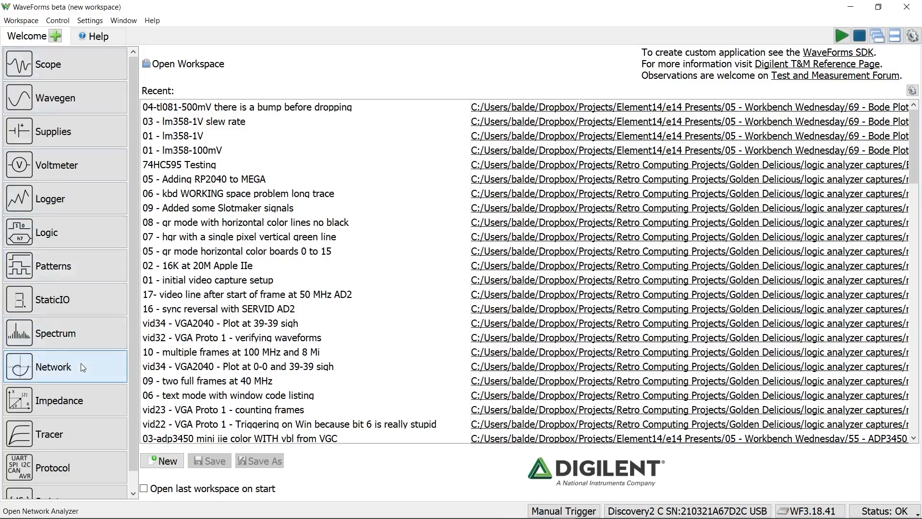
Open the network analyzer, set stimulus amplitude to 500 mV and start a single sweep.
left_click(53, 366)
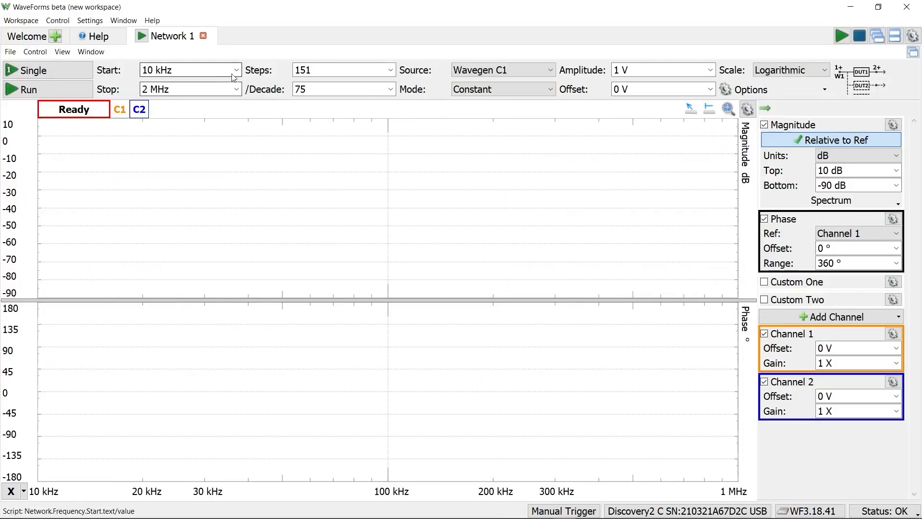
left_click(711, 70)
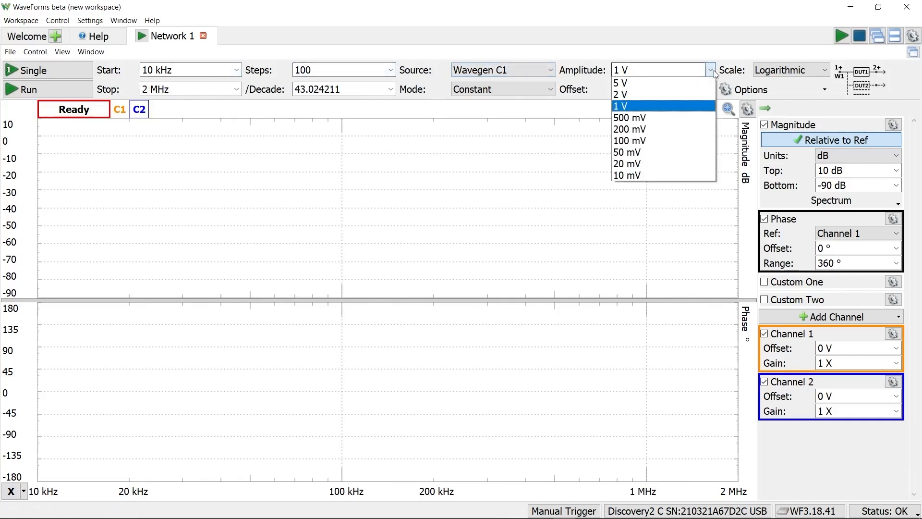
left_click(629, 117)
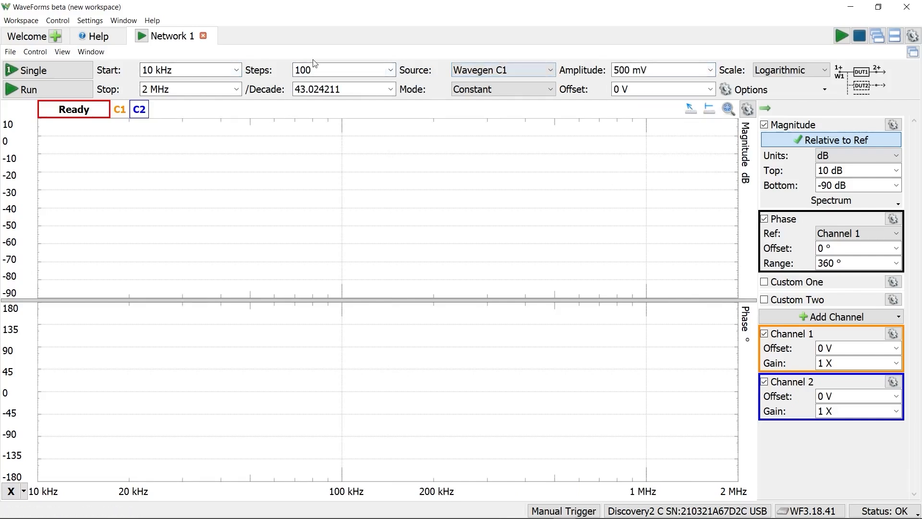
left_click(36, 70)
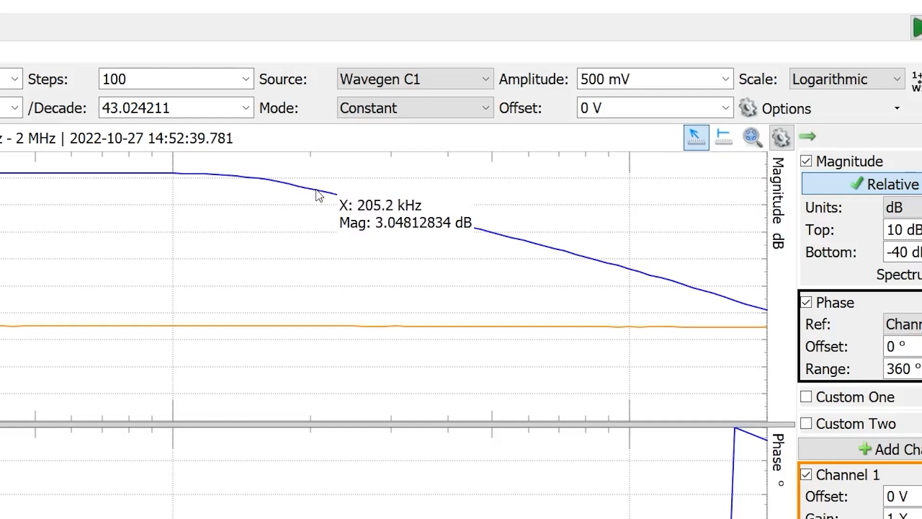
mouse_move(393, 212)
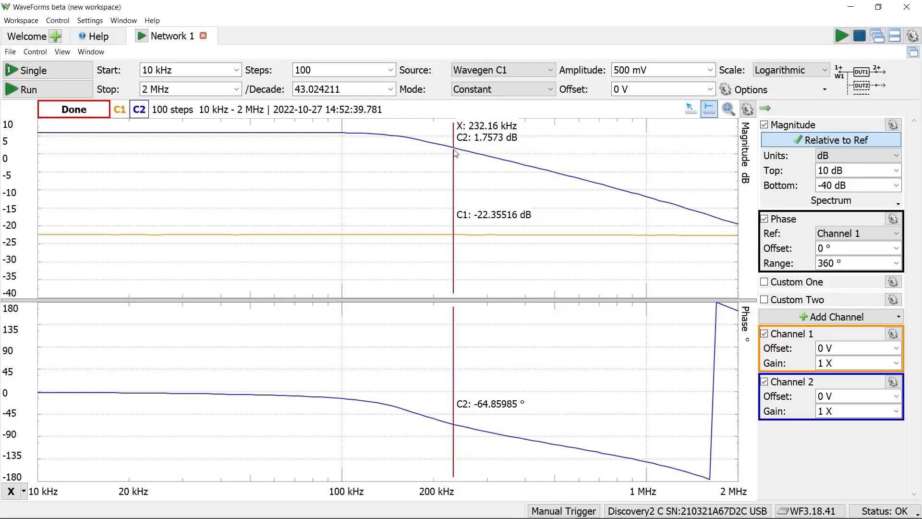
Add a vertical measurement cursor at the roughly −3 dB rolloff point.
left_click(644, 199)
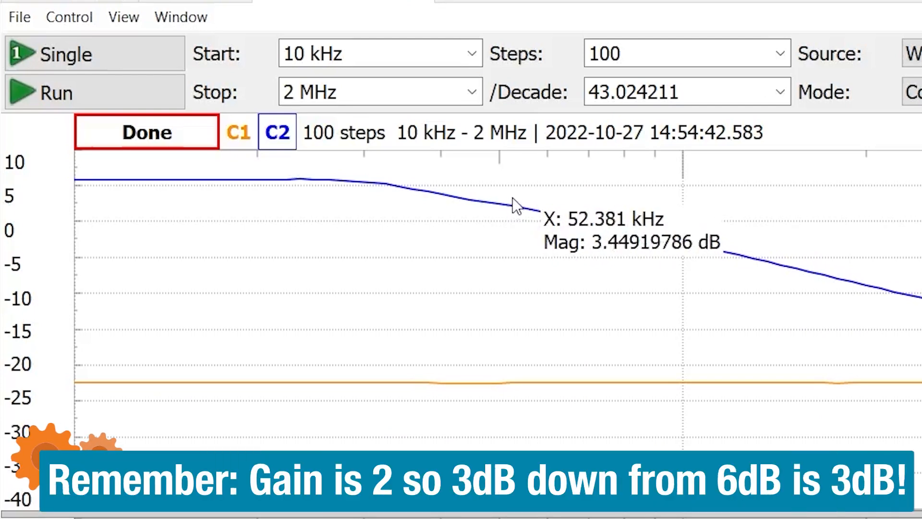
mouse_move(515, 209)
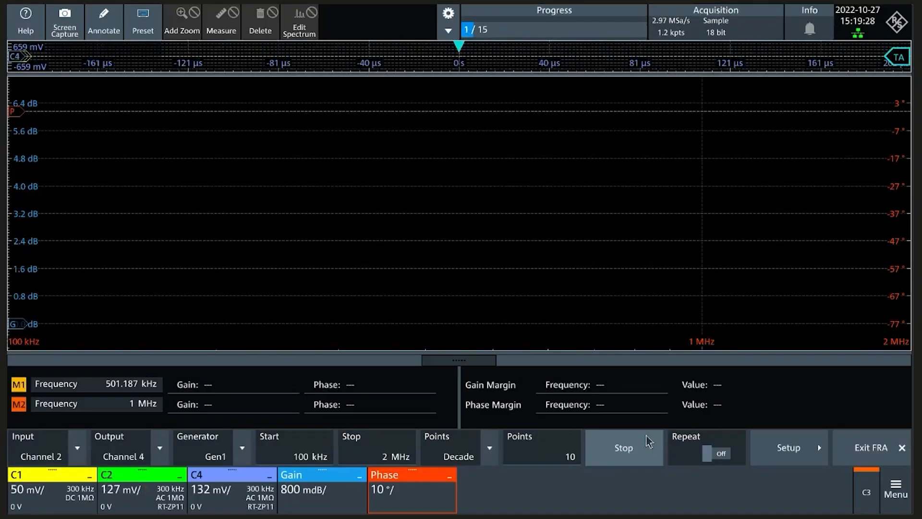
Run the FRA sweep from 100 kHz to 2 MHz, then run it again up to 10 MHz.
left_click(623, 448)
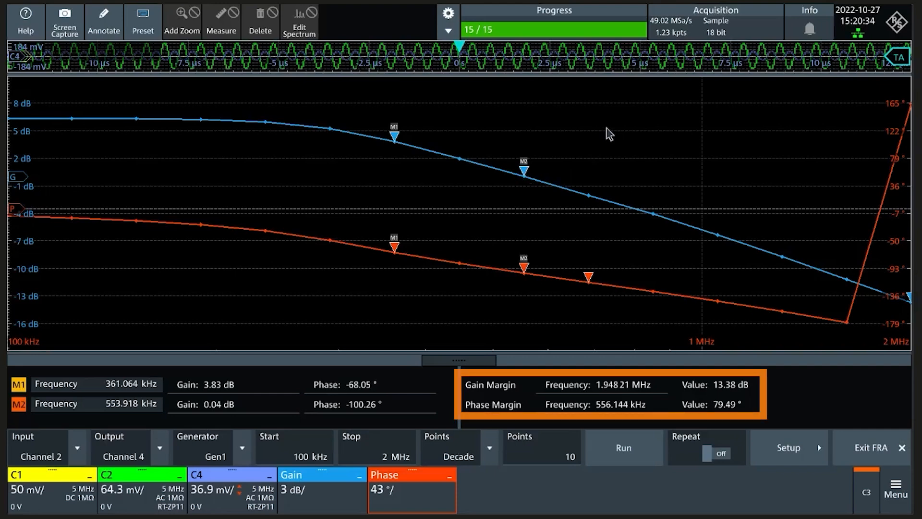
left_click(623, 448)
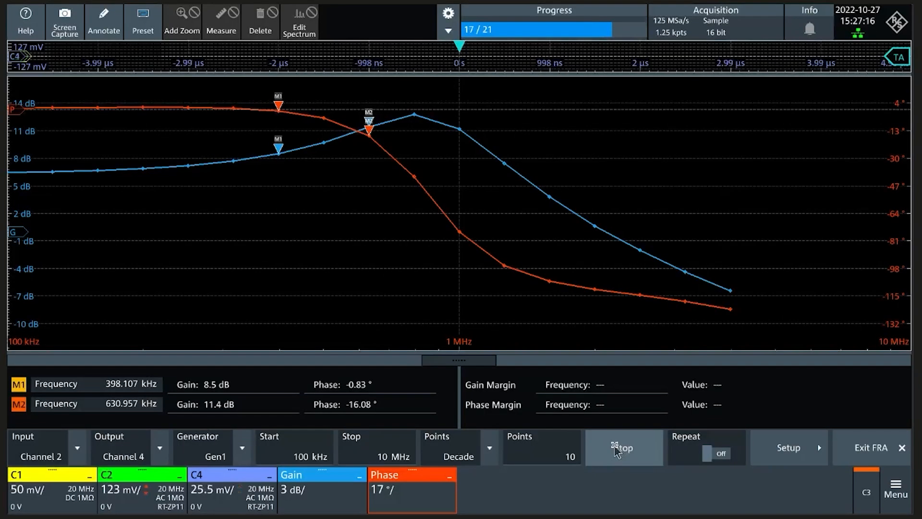